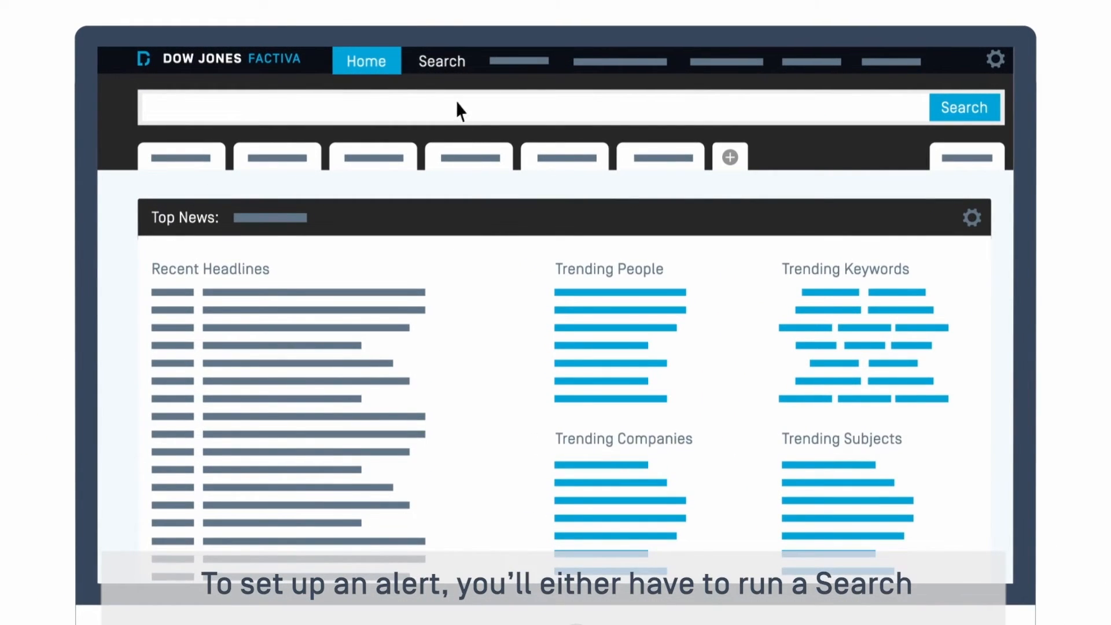
# Show the Saved Searches list containing 'News for LDN, NYC, HKG' via the Search menu.
pyautogui.click(441, 60)
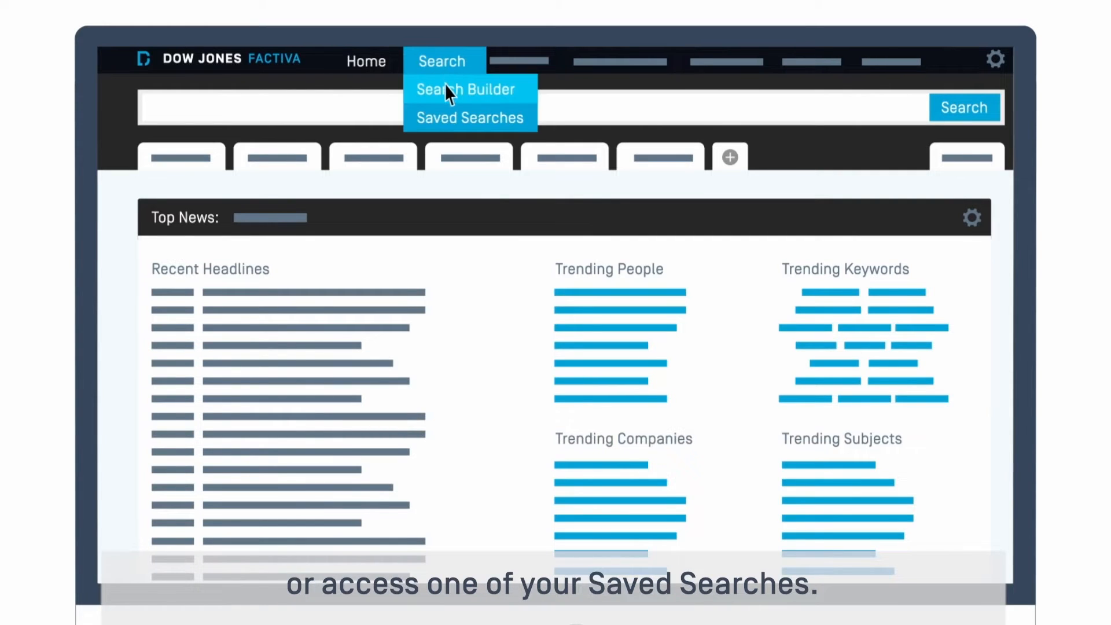
pyautogui.click(469, 118)
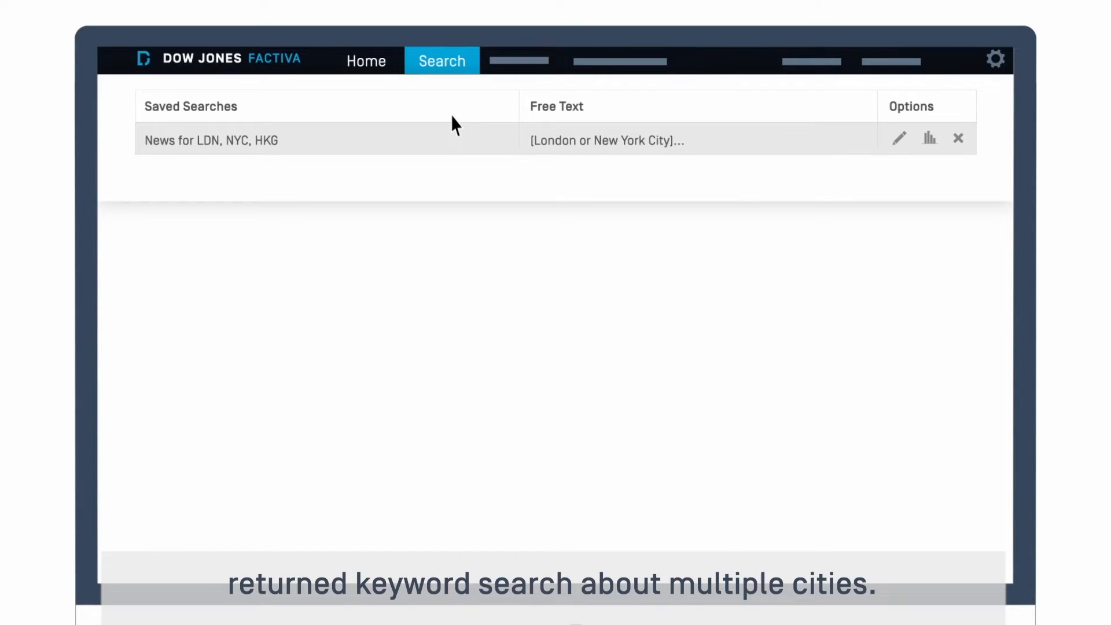
pyautogui.moveTo(283, 141)
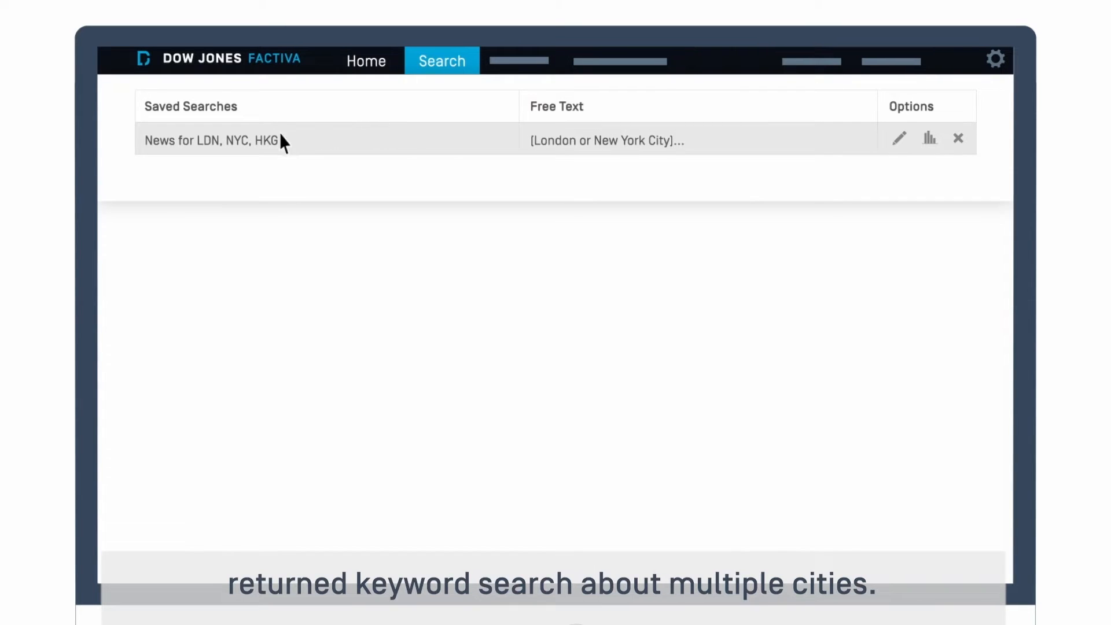
# Run the saved search 'News for LDN, NYC, HKG' to display its results.
pyautogui.click(210, 141)
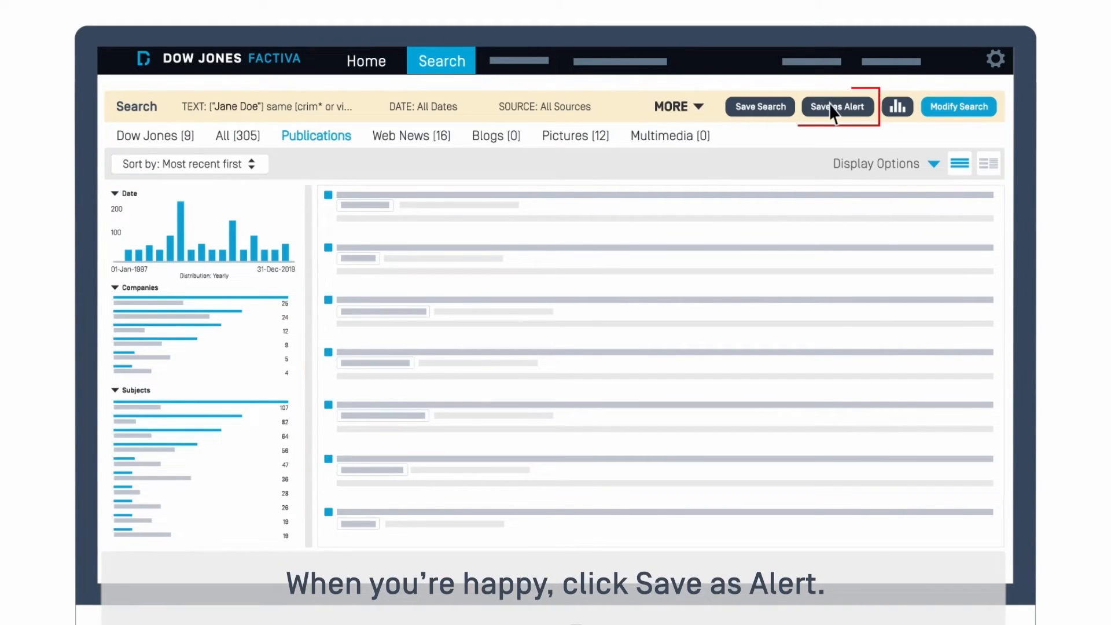
# Save the results as an alert named 'News for LDN' with scheduled email delivery, reviewing delivery options.
pyautogui.click(837, 107)
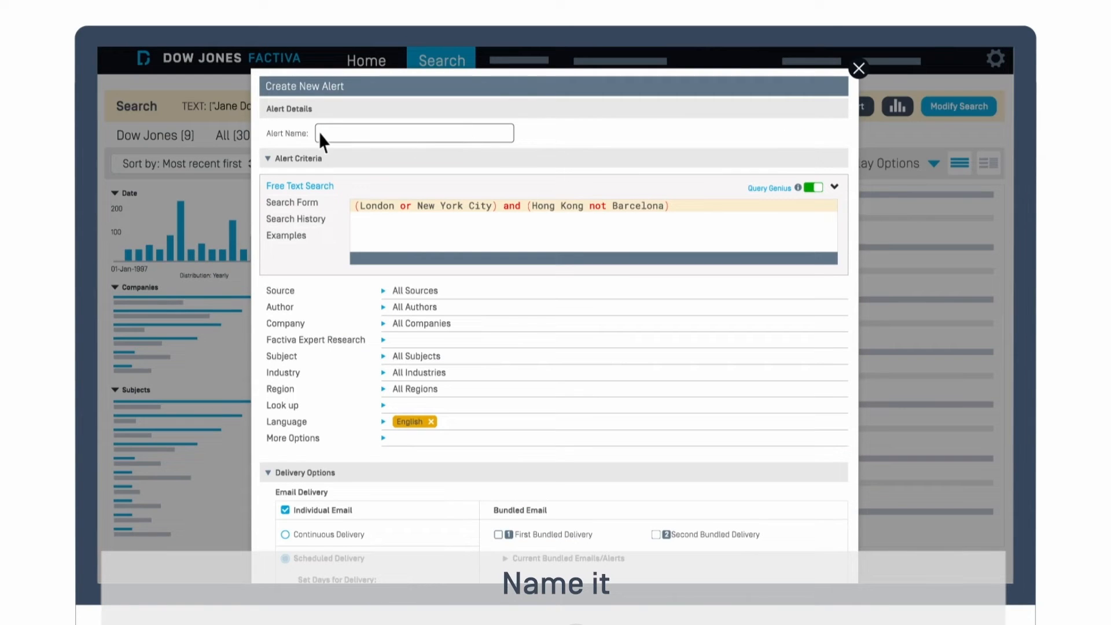
pyautogui.write('News for LDN.')
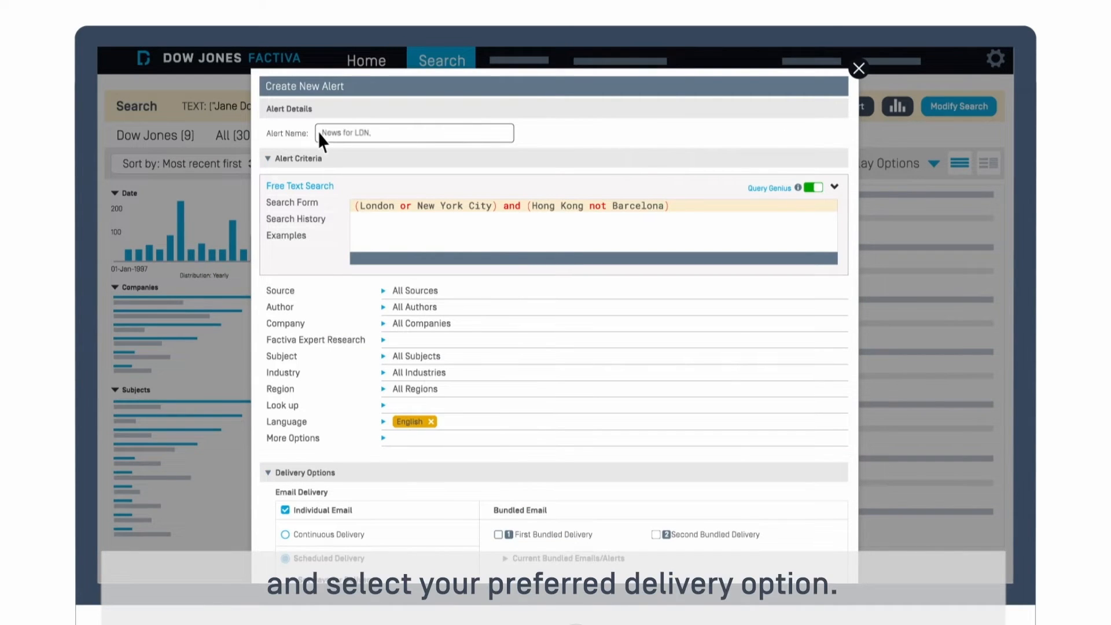
pyautogui.click(284, 483)
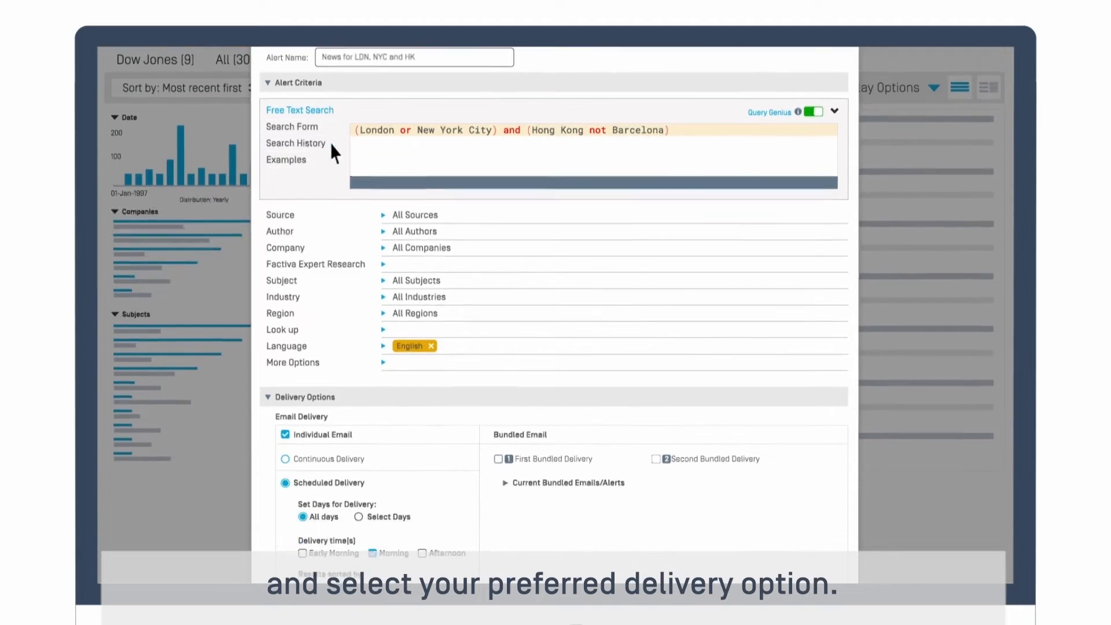
pyautogui.scroll(-3)
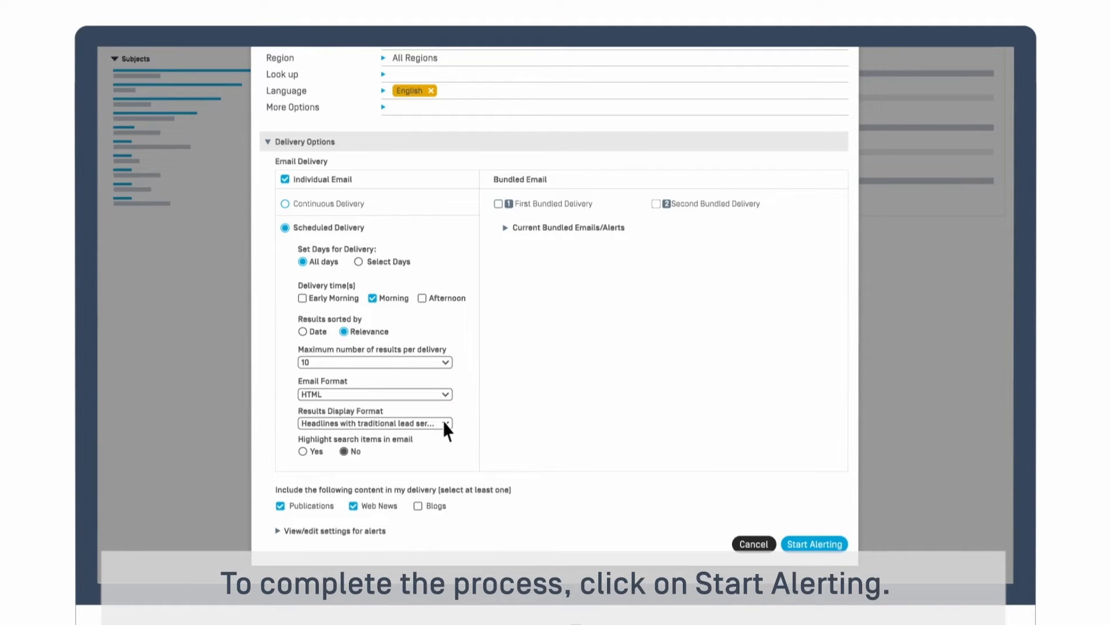
pyautogui.moveTo(778, 541)
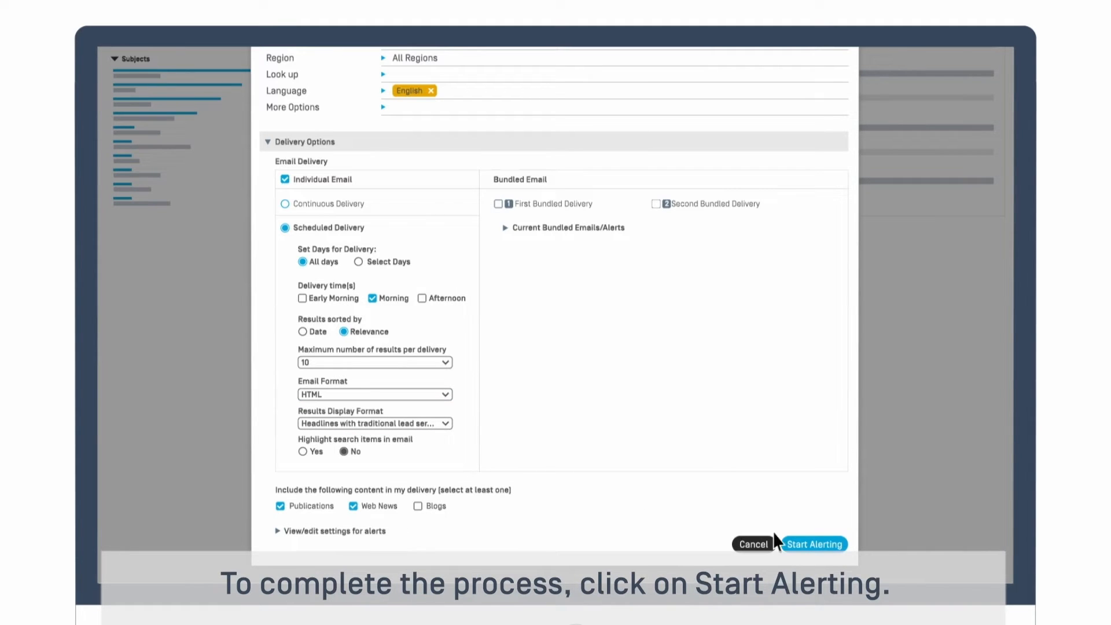
# Start alerting and dismiss the alert-added confirmation.
pyautogui.click(813, 544)
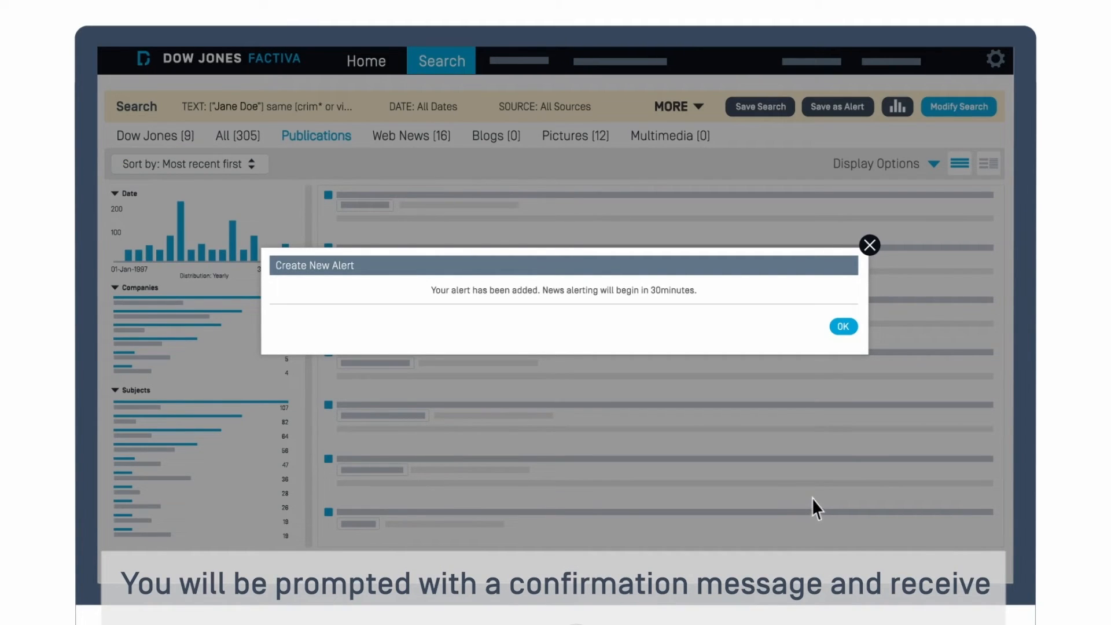
pyautogui.moveTo(816, 482)
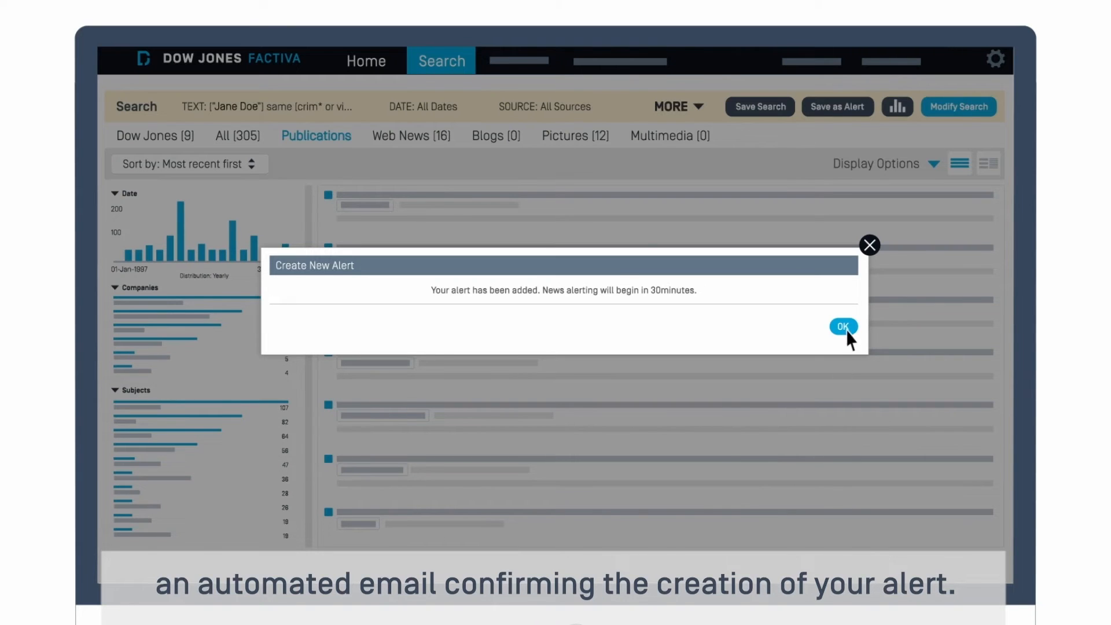
pyautogui.click(843, 326)
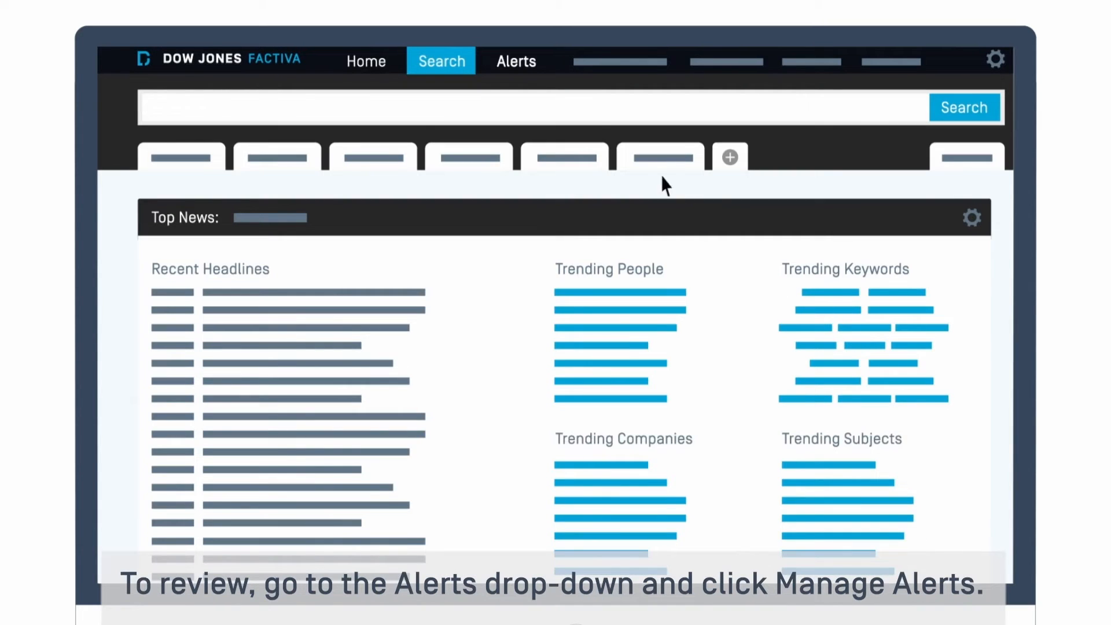
pyautogui.click(516, 62)
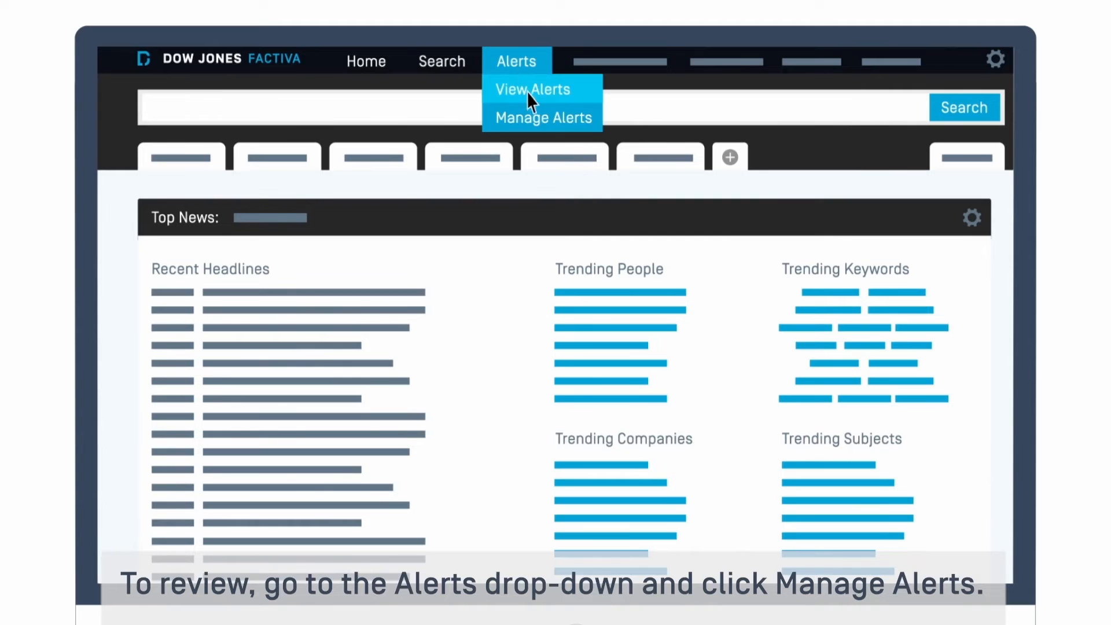
pyautogui.click(544, 118)
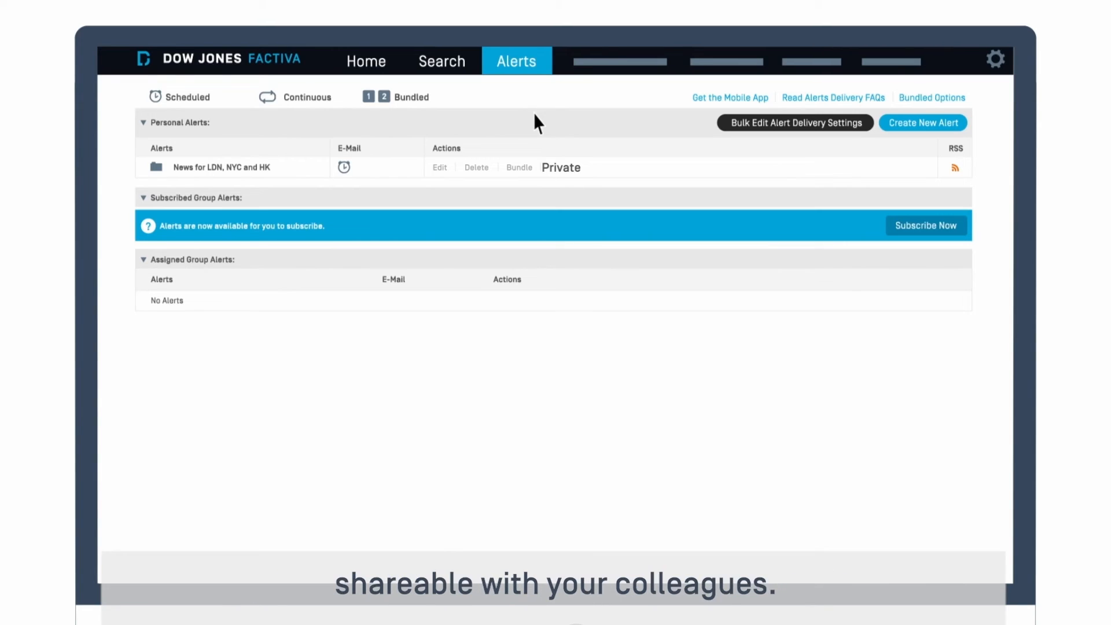
pyautogui.moveTo(505, 111)
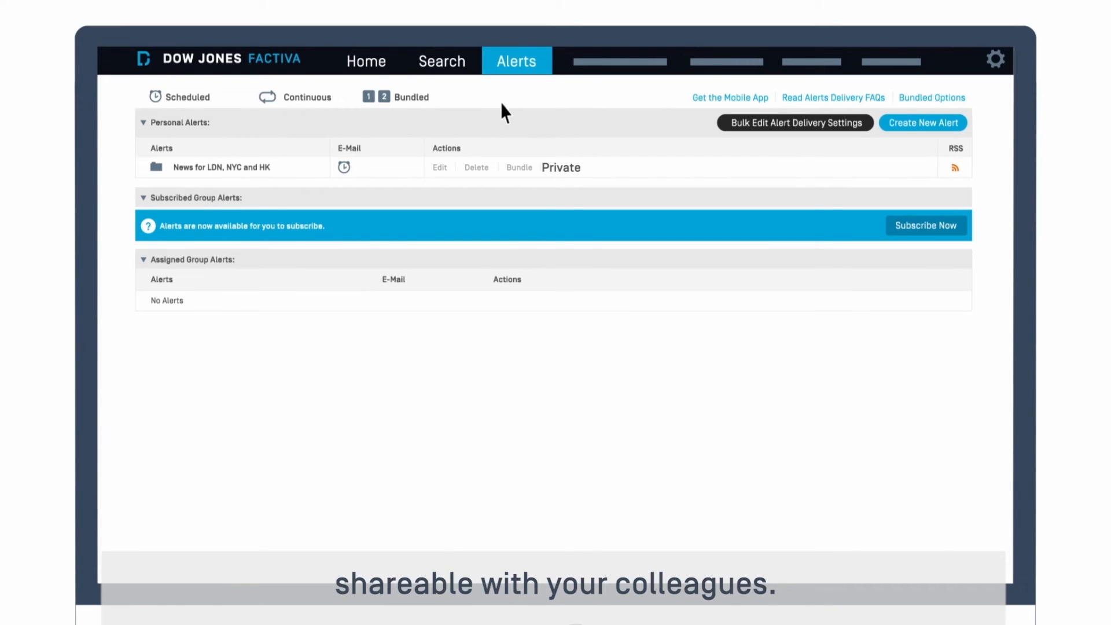
pyautogui.click(366, 61)
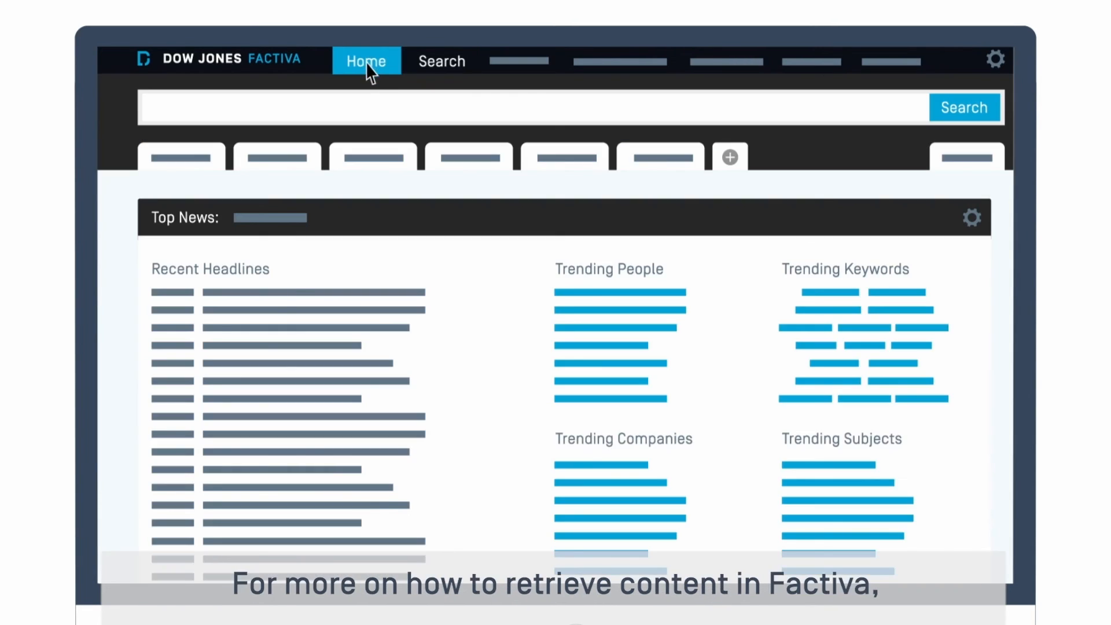
pyautogui.moveTo(374, 105)
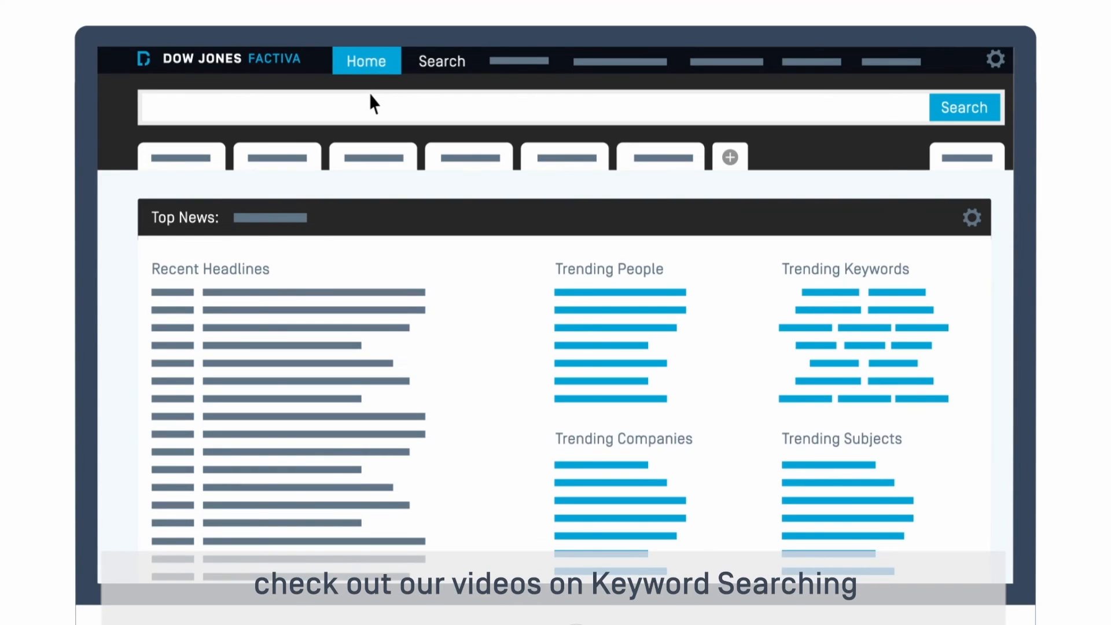